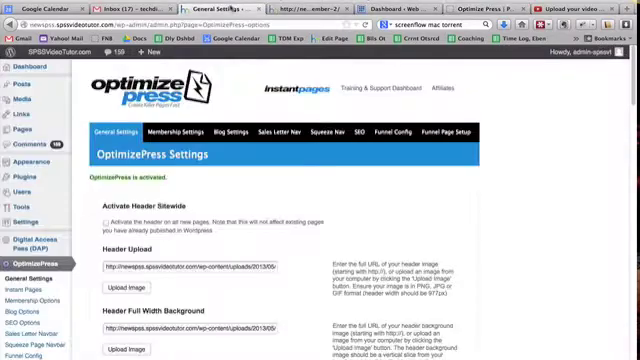
Scroll through the header image URL settings, then view the Welcome Free Member page.
scroll(down, 3)
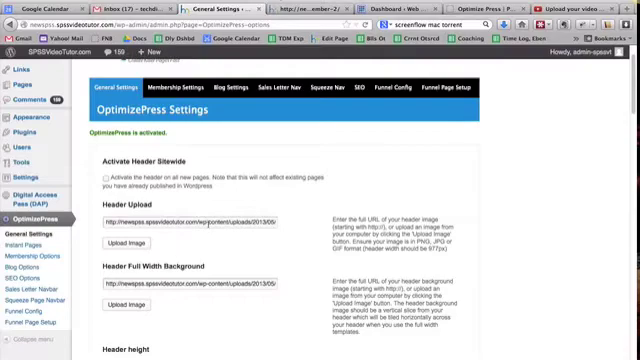
scroll(down, 3)
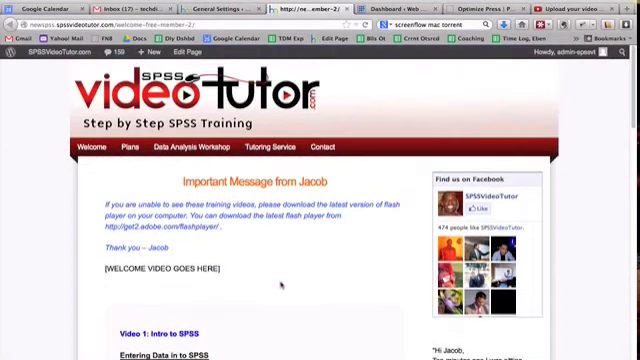
Scroll the welcome page past Jacob's message to the welcome video and first video listings.
scroll(down, 3)
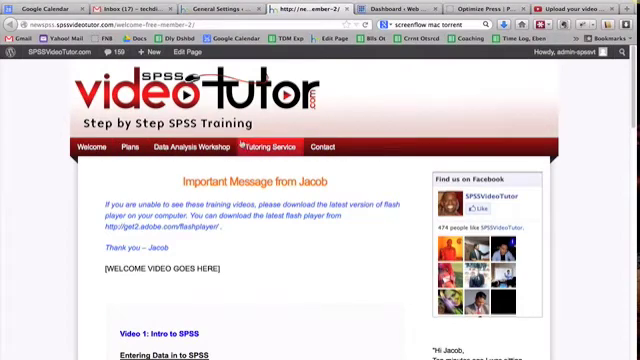
mouse_move(57, 210)
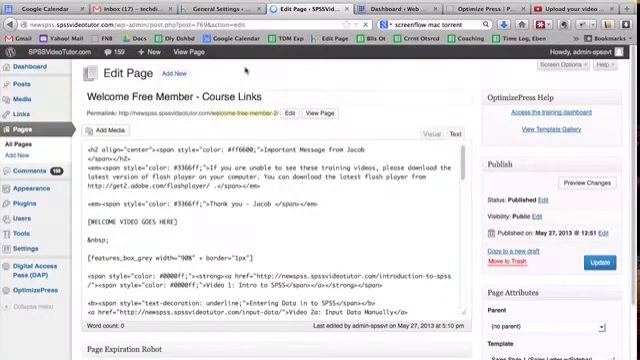
scroll(down, 3)
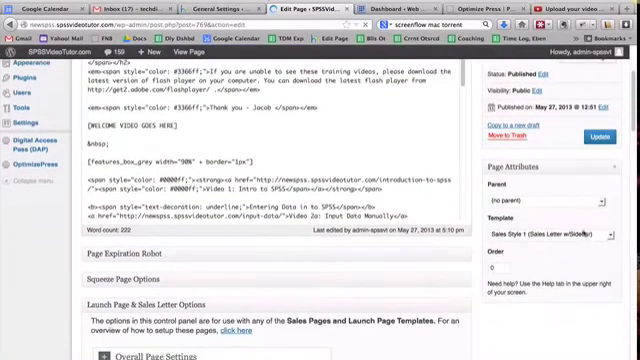
click(545, 234)
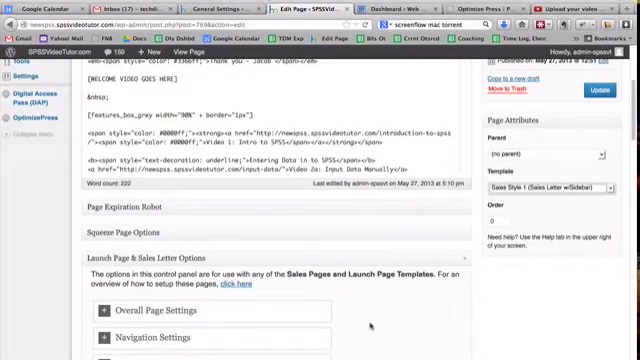
scroll(down, 3)
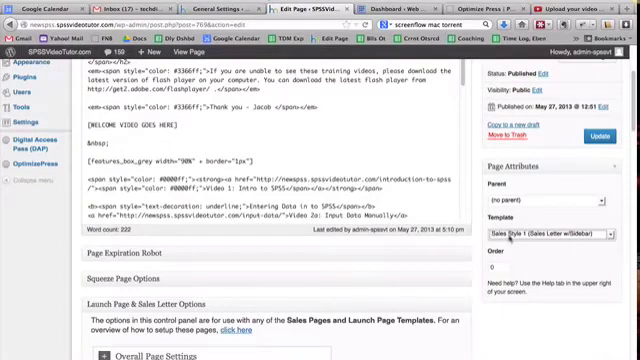
scroll(down, 3)
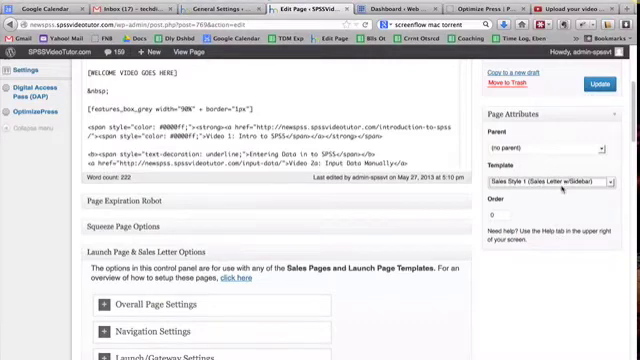
scroll(down, 3)
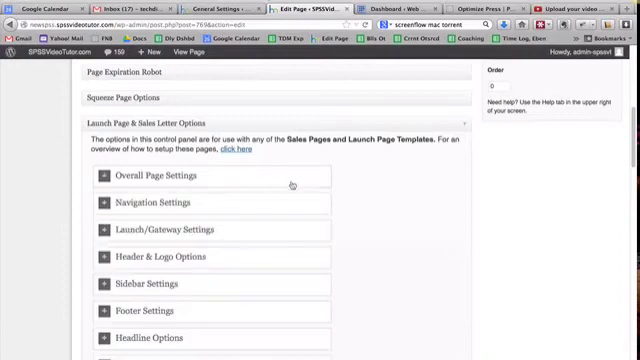
Expand and then collapse the sales page Navigation Settings panel.
scroll(down, 3)
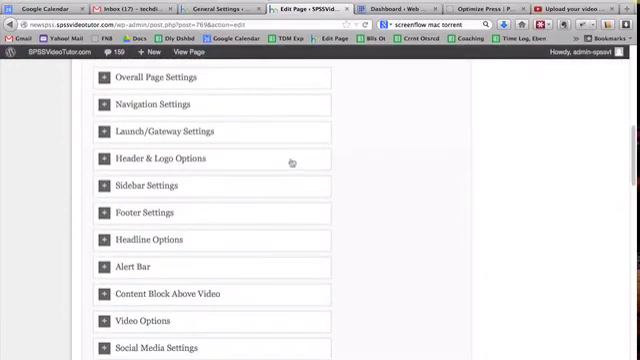
click(150, 159)
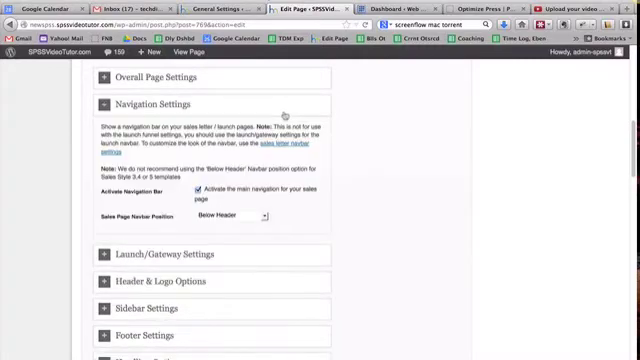
click(160, 77)
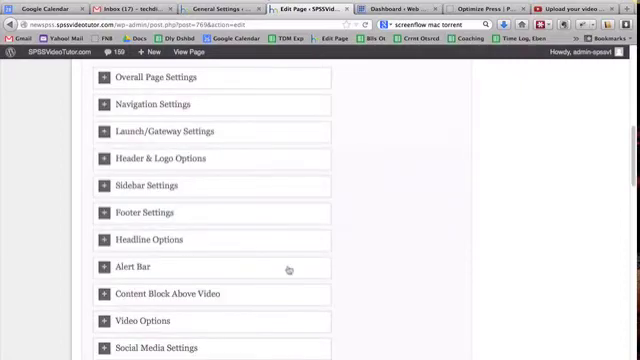
Scroll through the Video Options and Opt-in Options panels to review their fields.
scroll(down, 3)
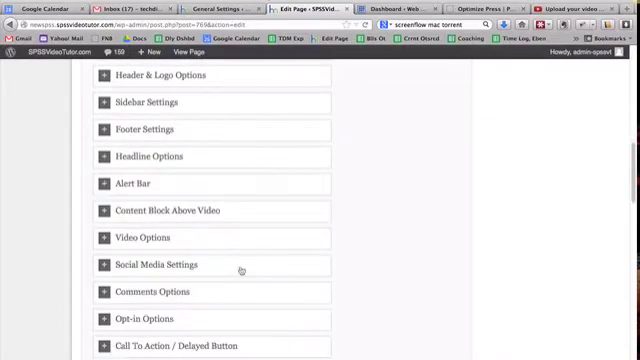
scroll(down, 3)
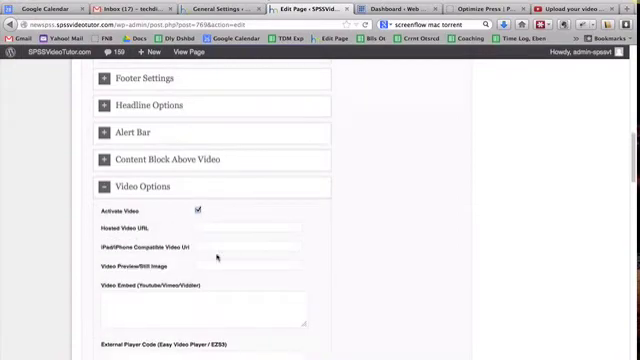
scroll(down, 3)
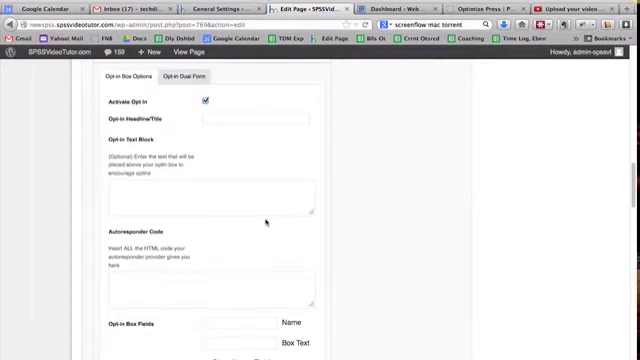
scroll(down, 3)
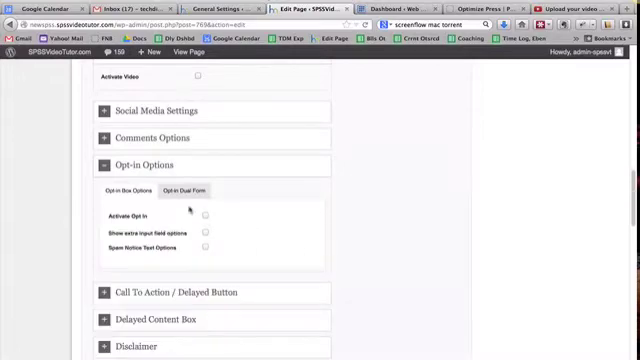
scroll(down, 3)
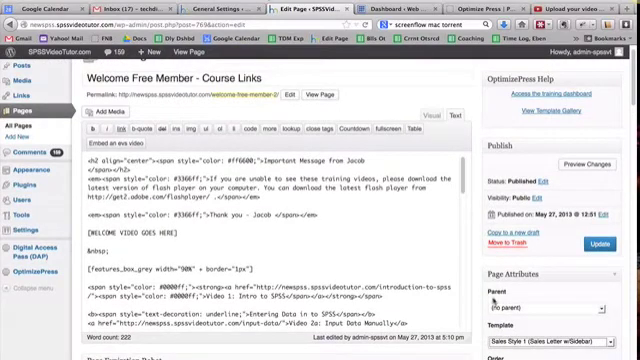
mouse_move(494, 300)
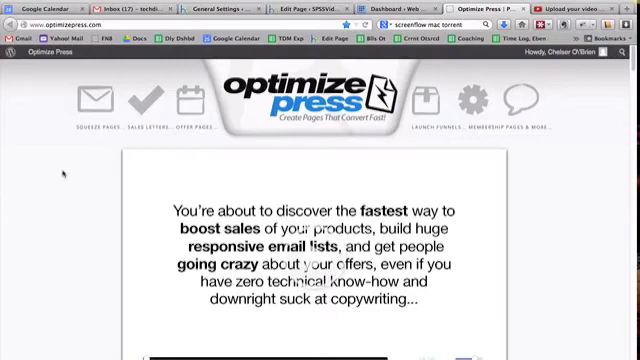
click(617, 10)
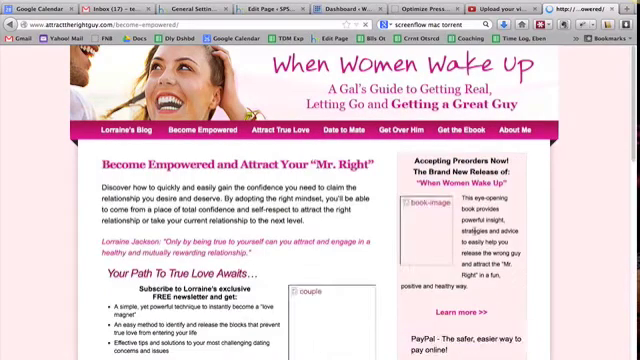
Scroll through the When Women Wake Up article page before returning to General Settings.
scroll(down, 3)
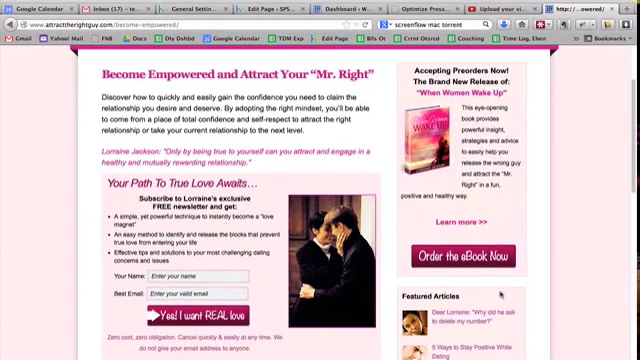
scroll(down, 3)
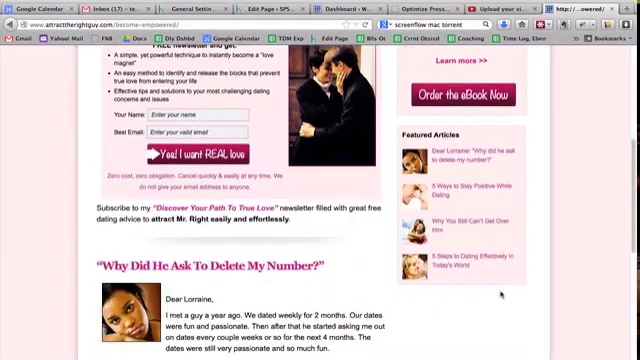
scroll(down, 3)
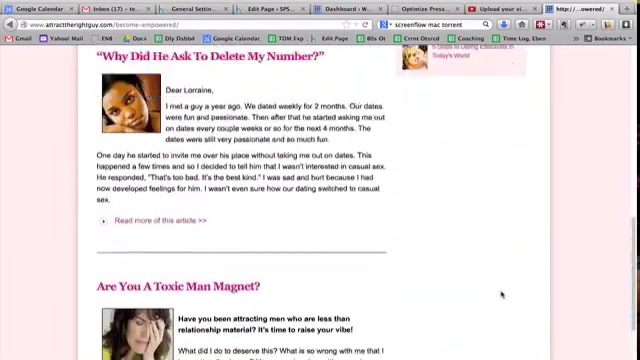
scroll(up, 3)
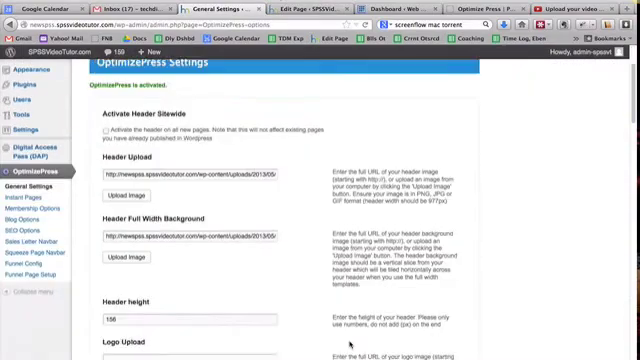
scroll(down, 3)
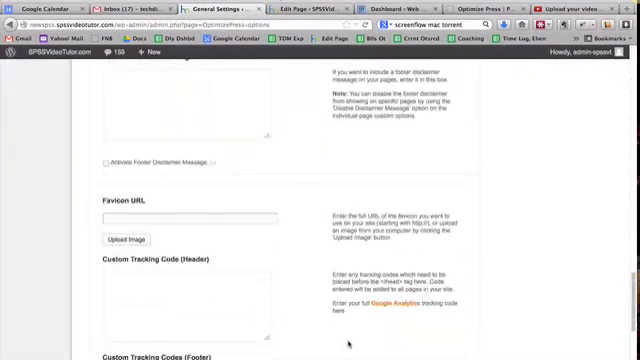
scroll(down, 3)
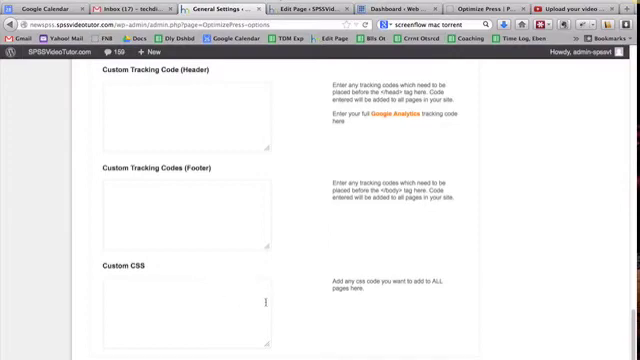
mouse_move(388, 312)
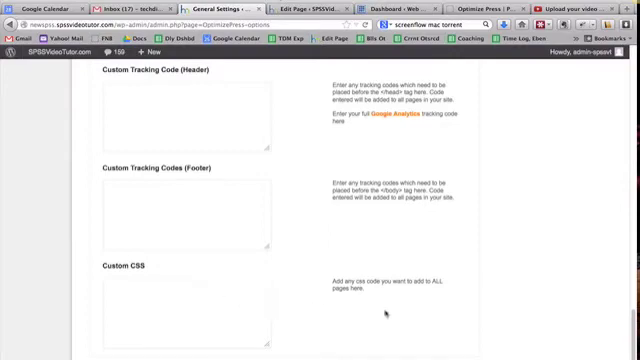
scroll(down, 3)
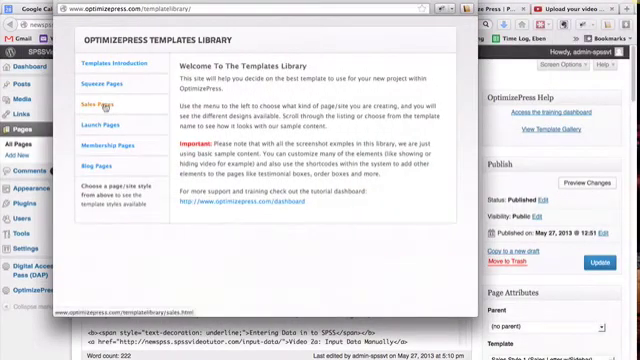
Show the Sales Pages category and browse the Sales 1–4 template previews.
click(108, 105)
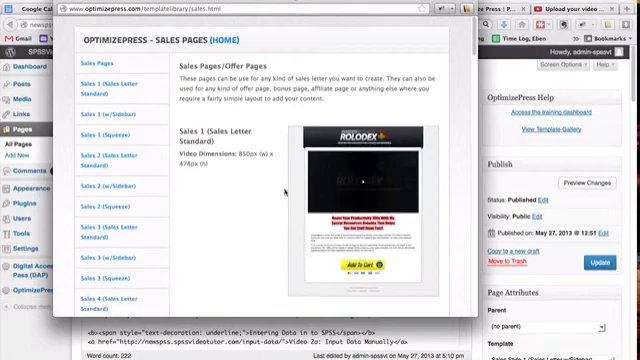
scroll(down, 3)
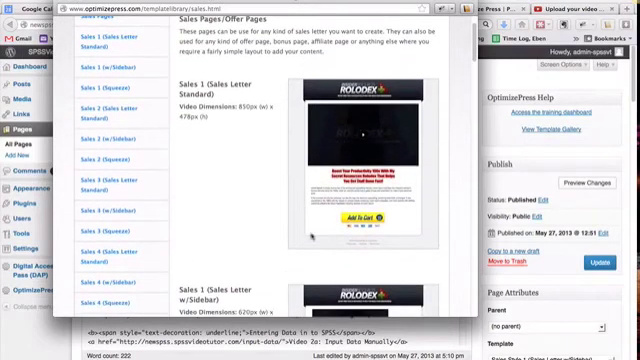
scroll(down, 3)
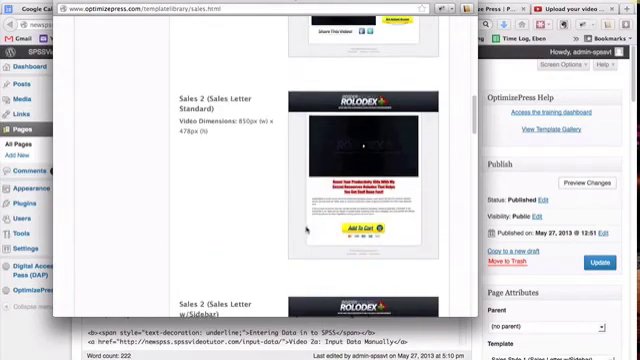
scroll(down, 3)
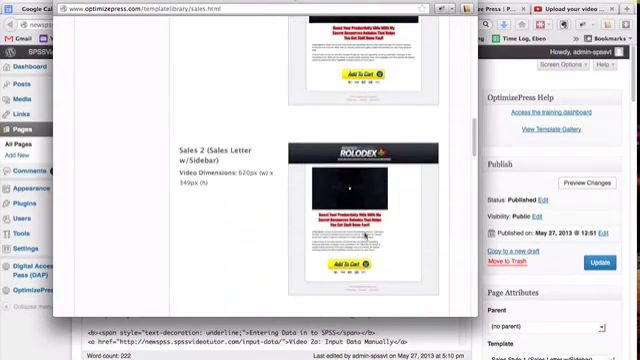
scroll(down, 3)
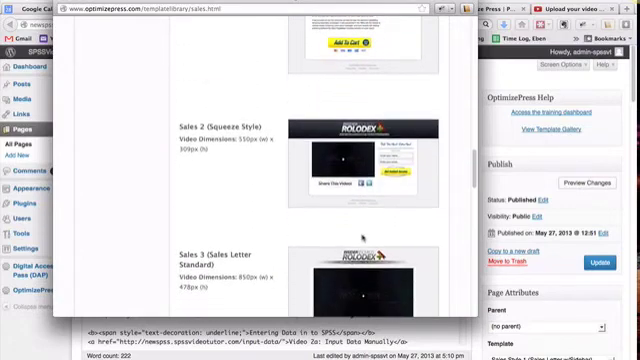
scroll(down, 3)
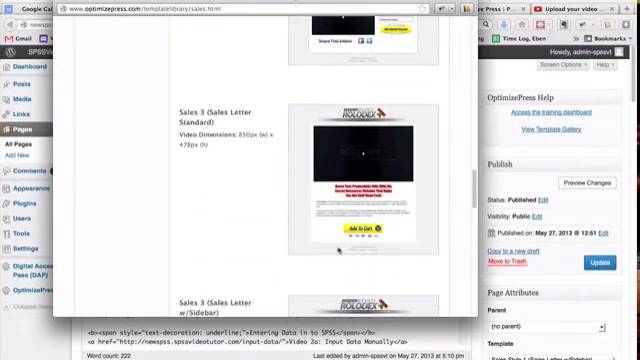
scroll(down, 3)
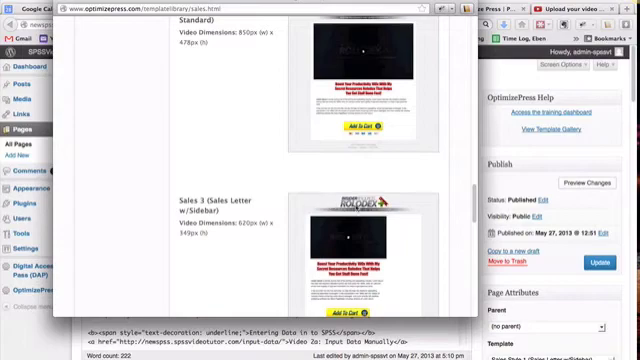
scroll(down, 3)
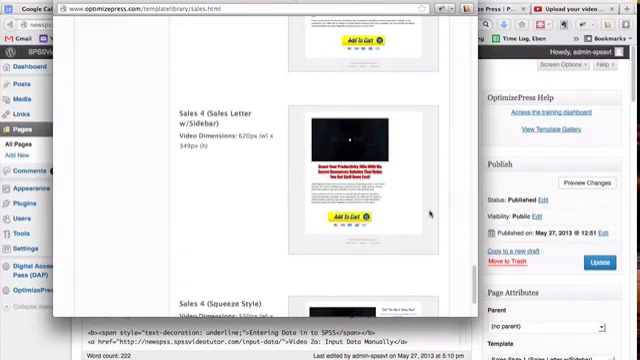
scroll(down, 3)
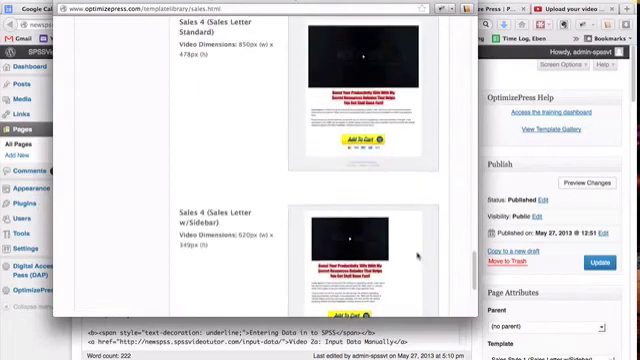
scroll(down, 3)
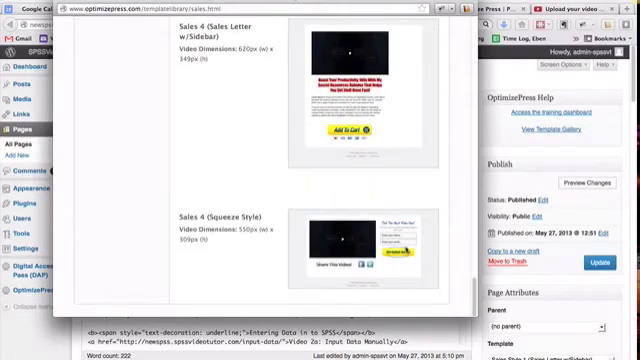
scroll(down, 3)
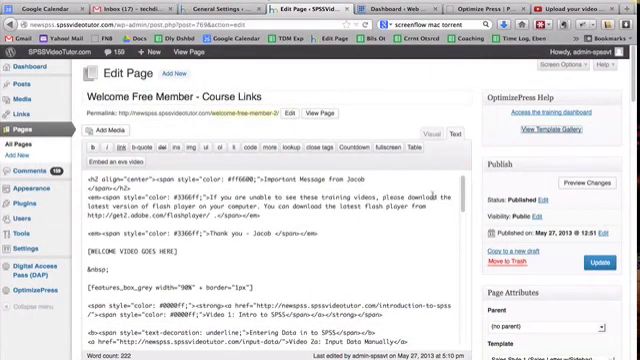
Scroll to Page Attributes to check the template list, with Sales Style 1 applied.
scroll(down, 3)
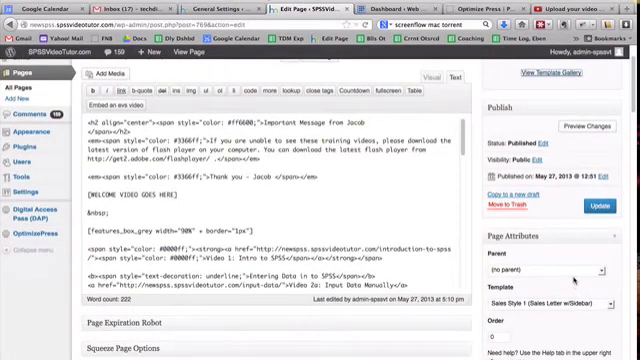
scroll(down, 3)
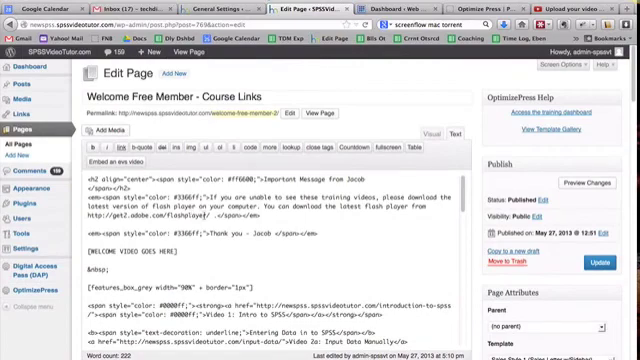
scroll(down, 3)
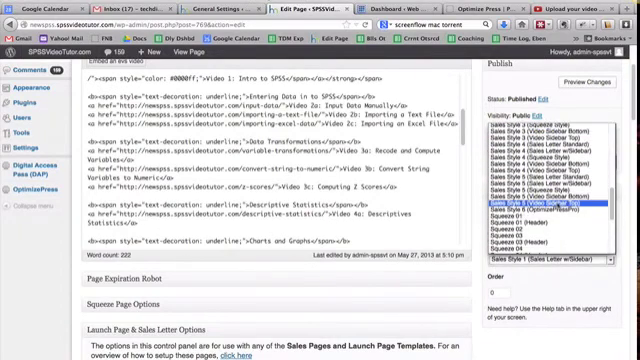
click(539, 188)
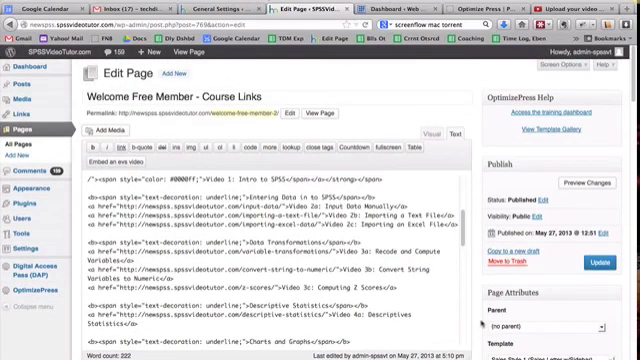
scroll(down, 3)
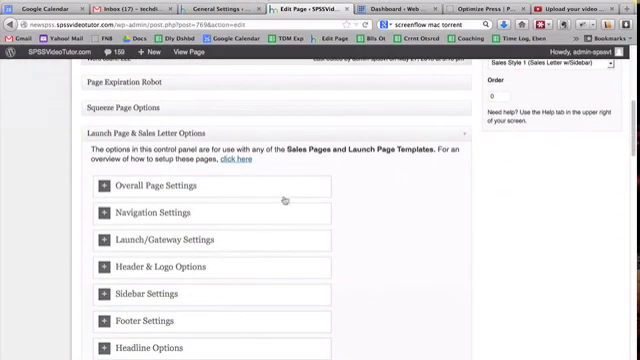